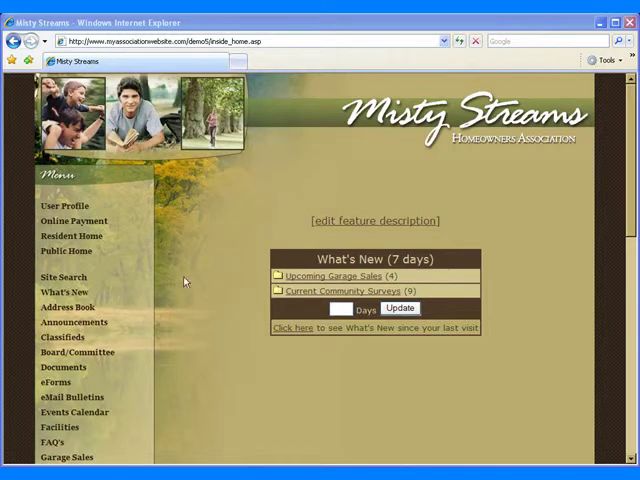
- Go to Reviews and expand More Categories to list every review category
scroll(down, 3)
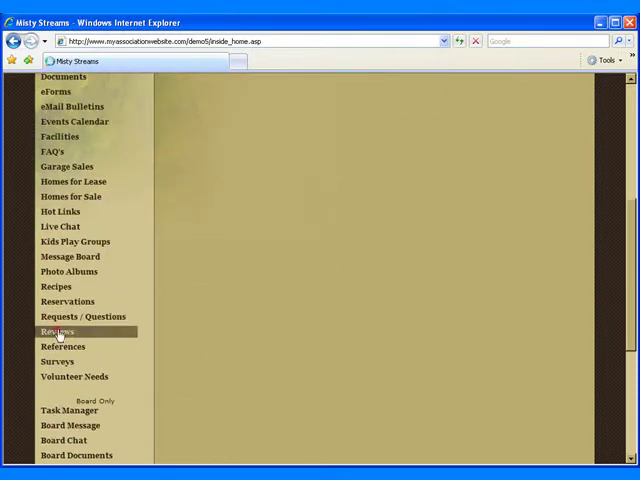
click(56, 332)
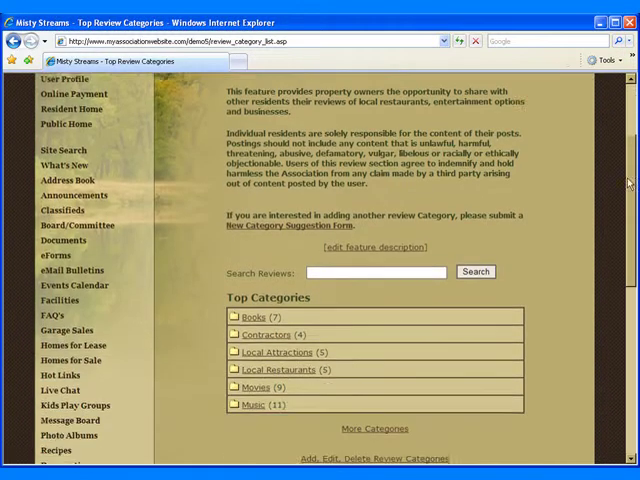
scroll(down, 3)
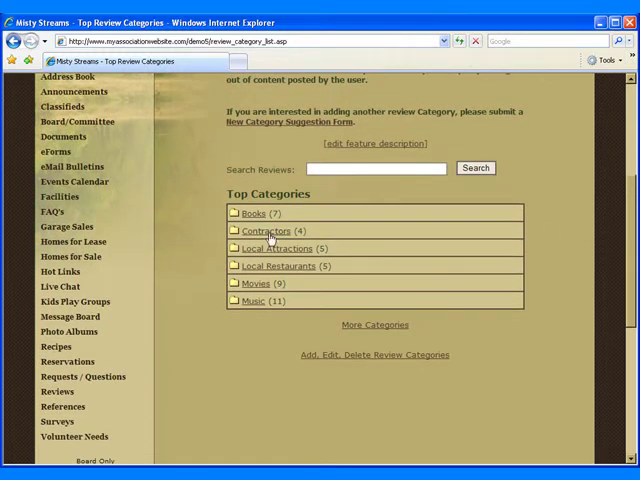
mouse_move(248, 308)
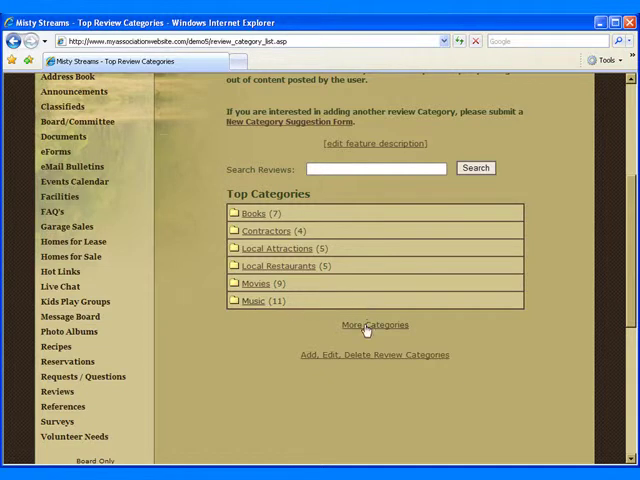
click(374, 324)
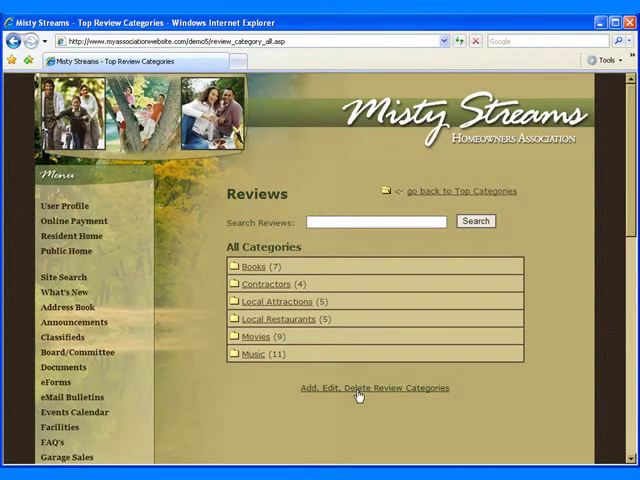
- Add a Miscellaneous review category kept in Top Categories and save it
click(376, 388)
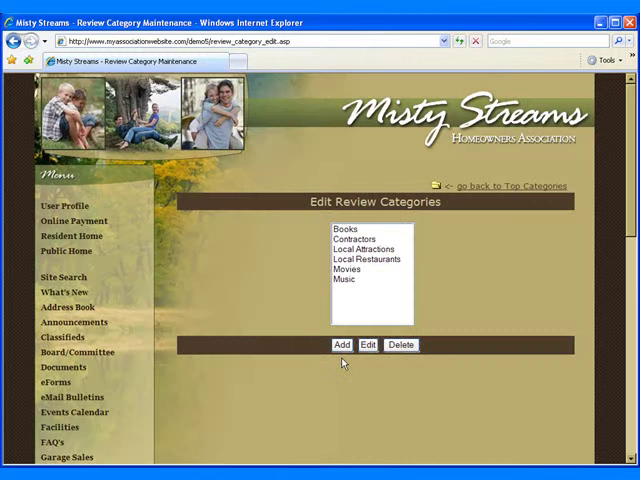
click(342, 344)
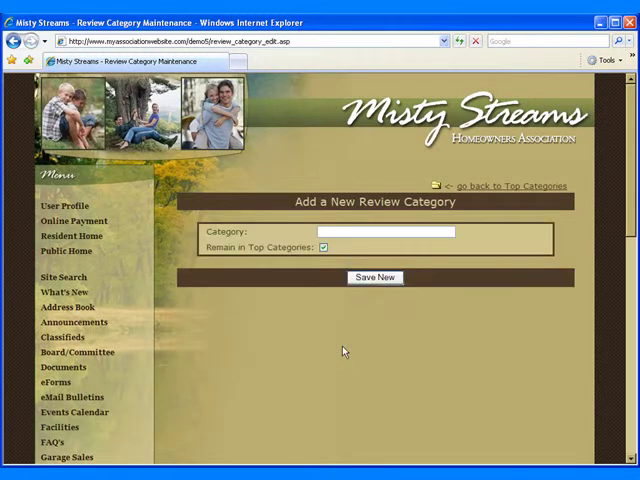
click(384, 232)
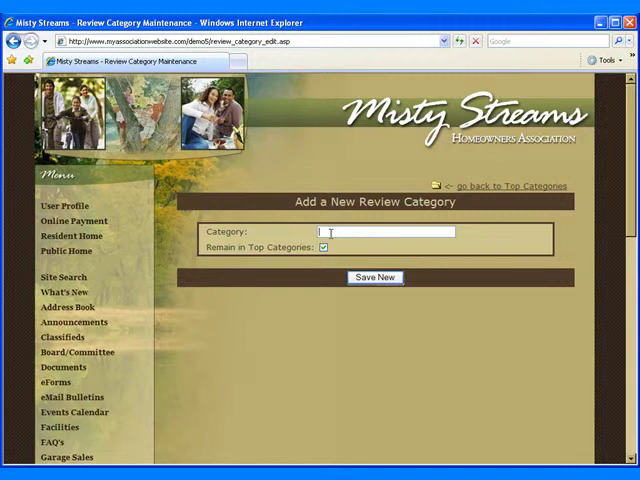
text(MI)
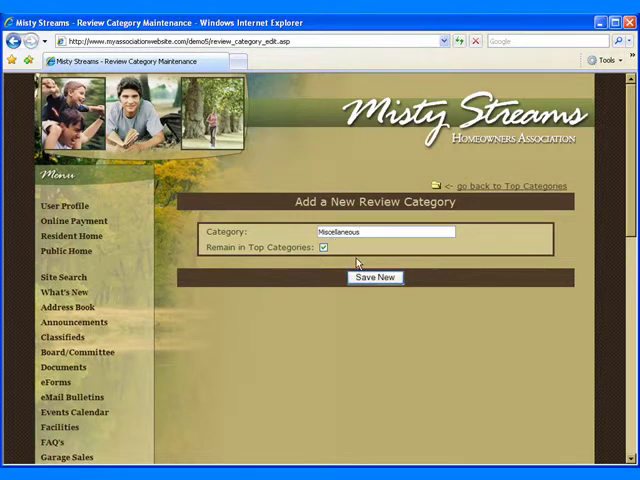
click(376, 276)
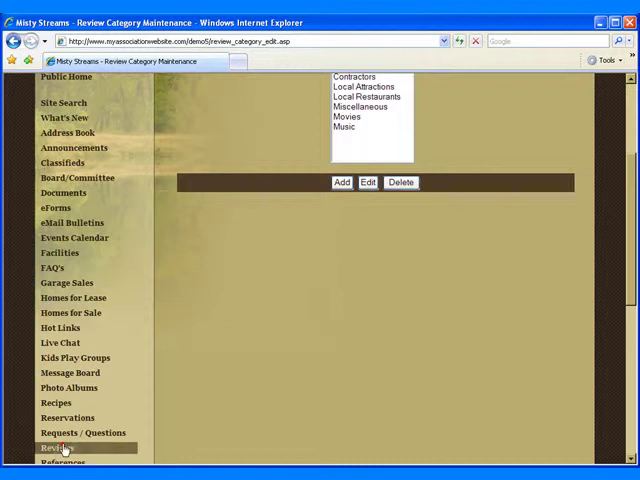
- Return to Reviews and open the empty Miscellaneous category
click(56, 448)
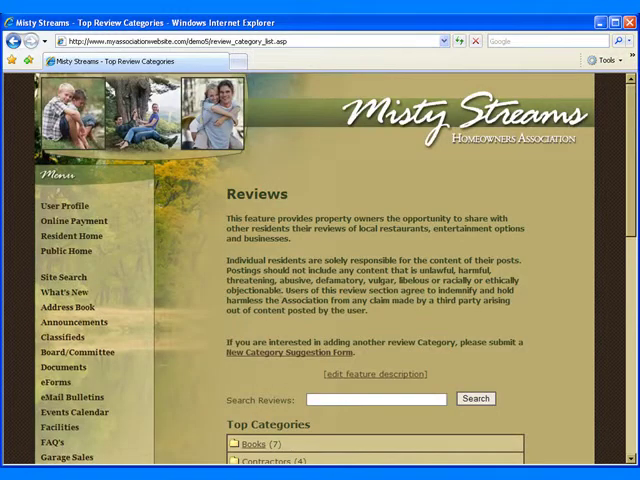
scroll(down, 3)
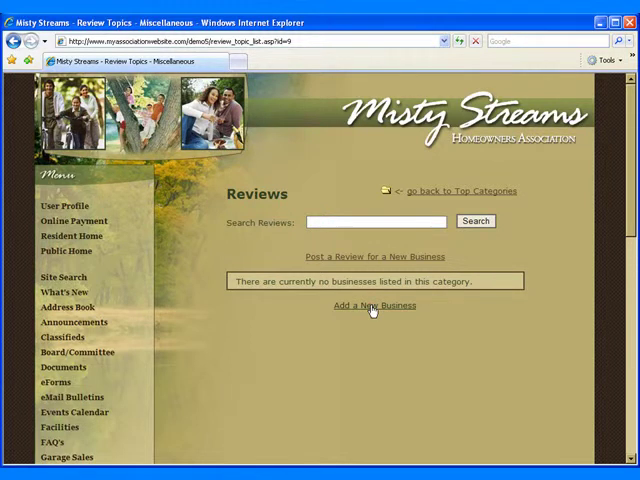
- Add a new business named Joes Garage under Miscellaneous and save it
click(376, 304)
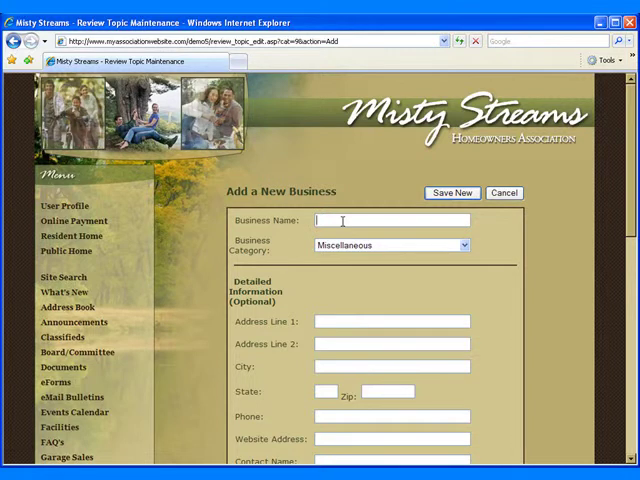
text(Joes)
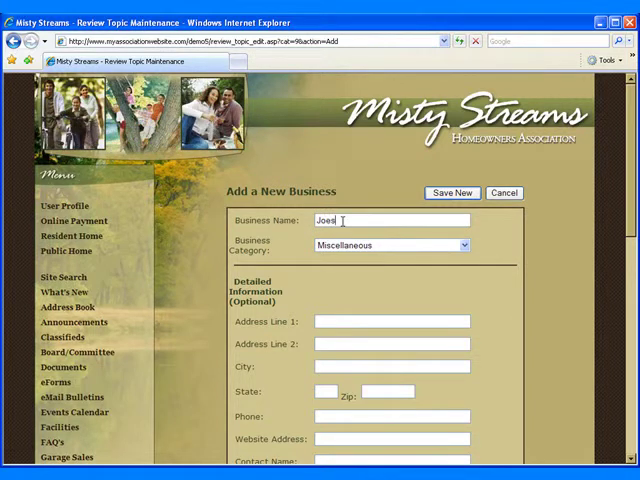
text(Garage)
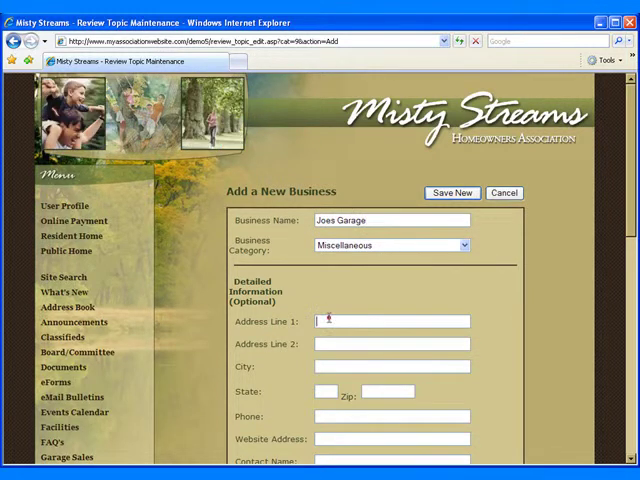
scroll(down, 3)
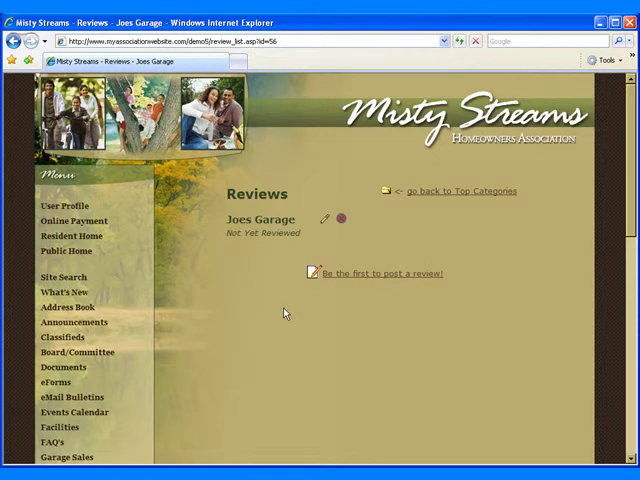
- Start the first review of Joes Garage via 'Be the first to post a review!'
scroll(down, 3)
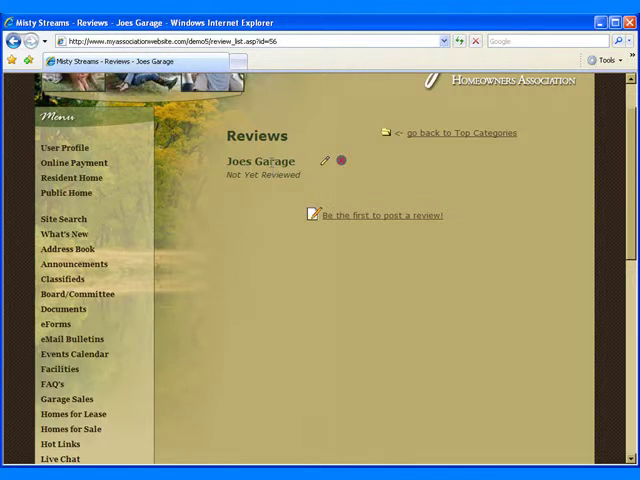
mouse_move(324, 160)
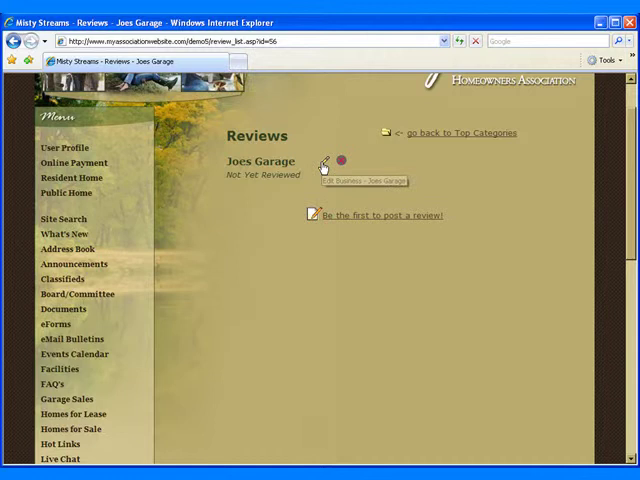
mouse_move(364, 220)
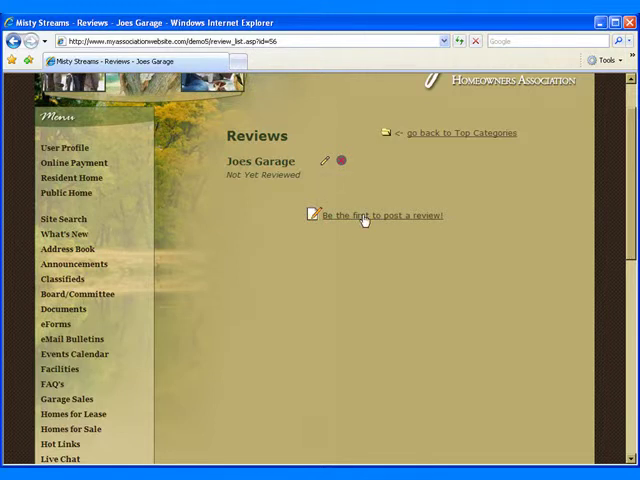
click(380, 216)
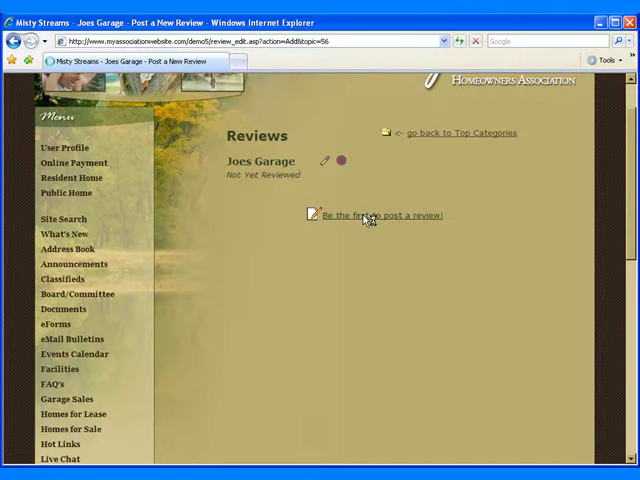
- Submit a star-rated review reading 'Joe is an excellent mechanic'
click(380, 216)
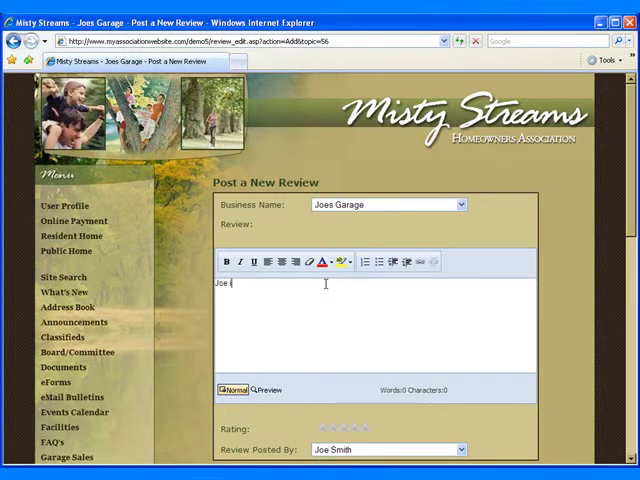
text(Joe is an excellent mechanic)
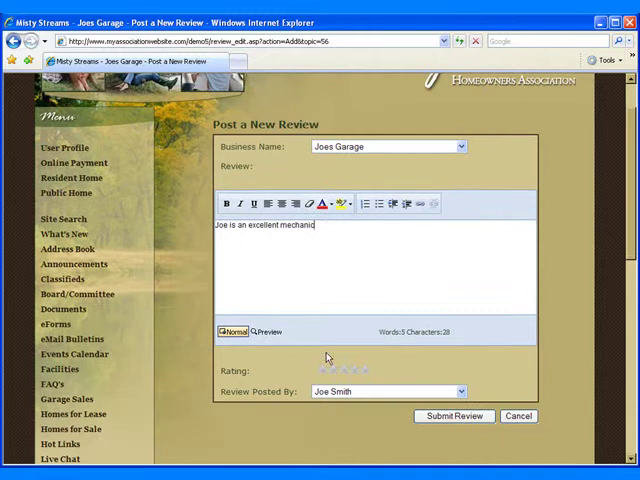
click(342, 370)
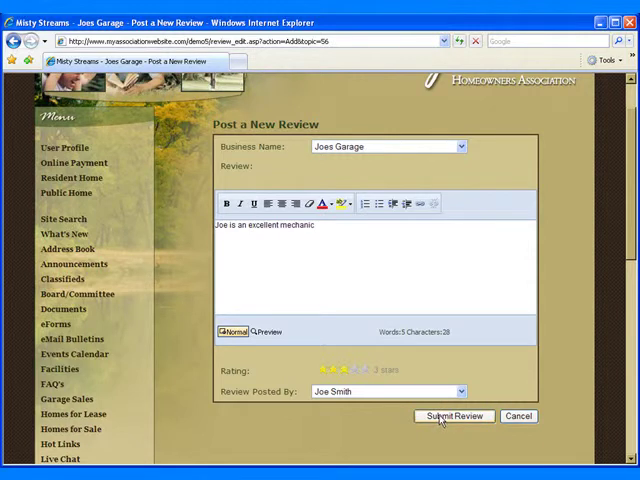
click(454, 416)
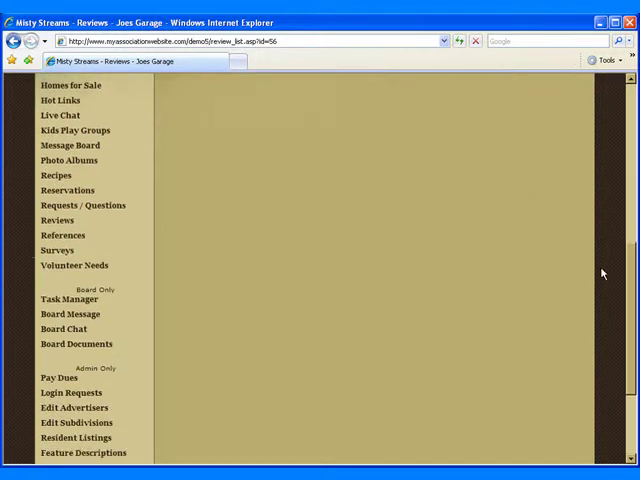
- View the Reviews Settings under Admin Security, then return to Reviews listing Miscellaneous
click(56, 454)
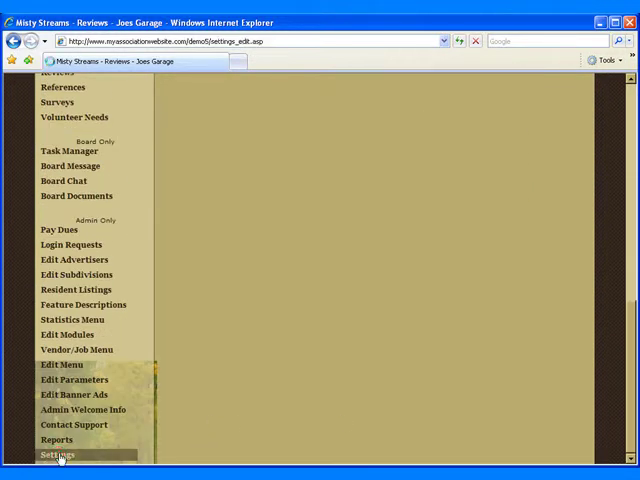
click(56, 454)
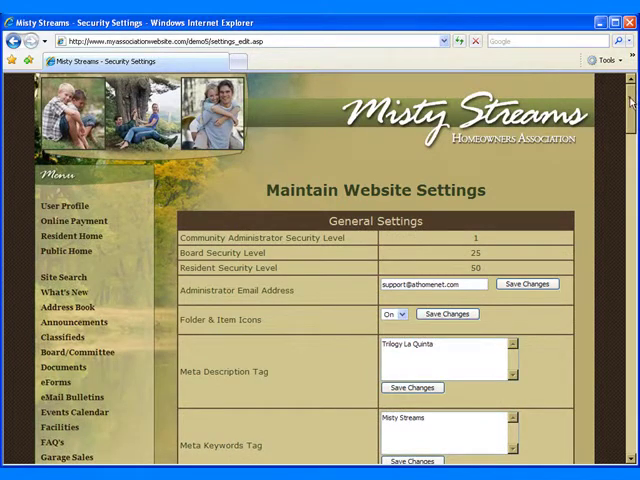
scroll(down, 3)
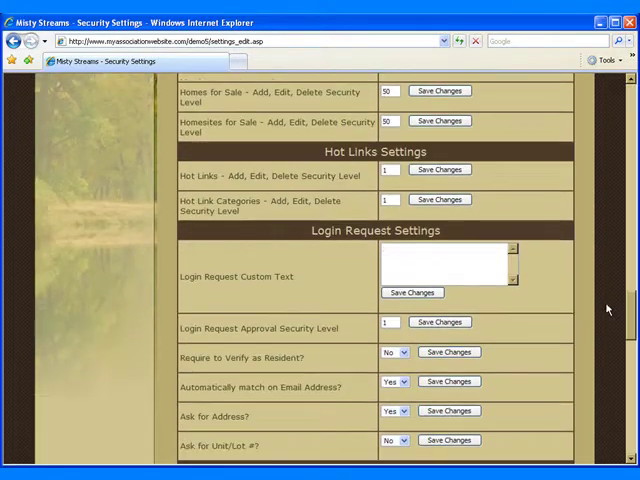
scroll(down, 3)
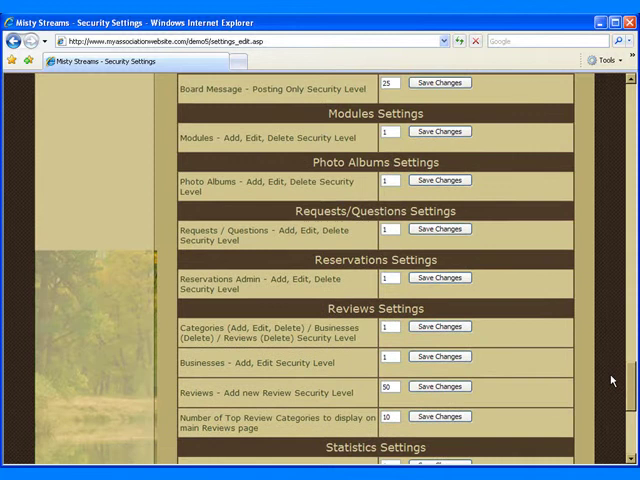
scroll(down, 3)
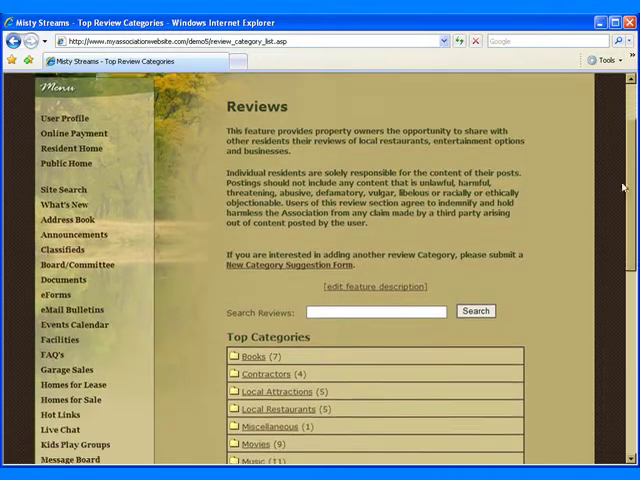
scroll(down, 3)
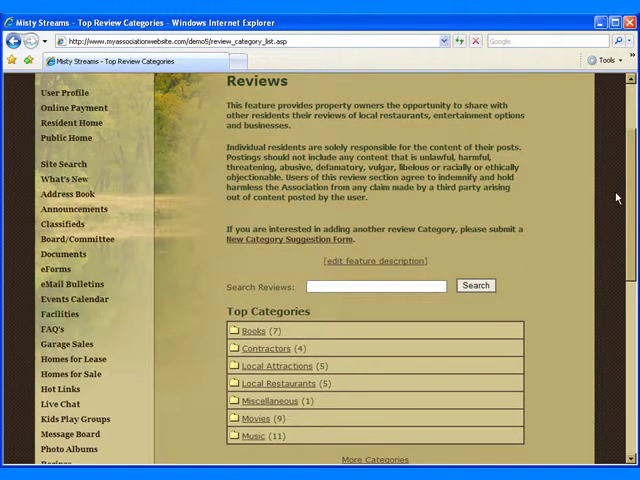